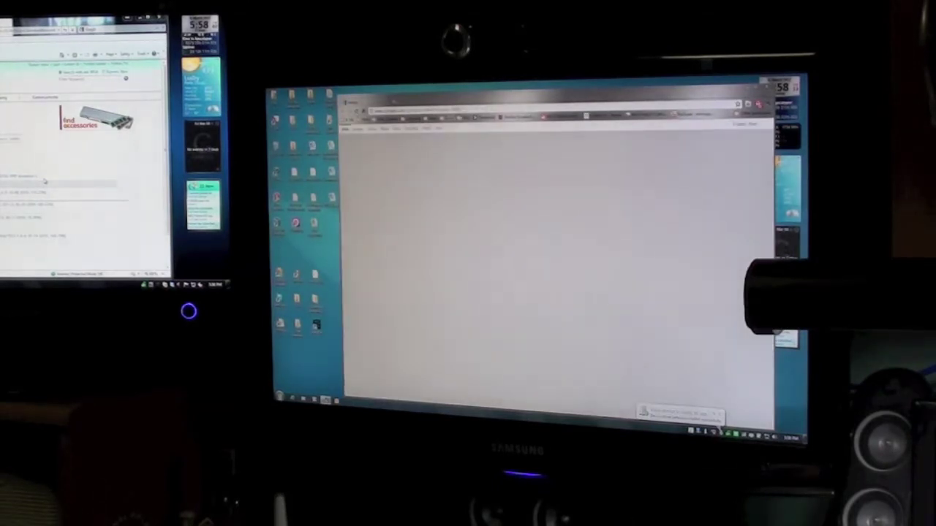
Open The Gear Obsession YouTube channel and start its featured video
left_click(451, 119)
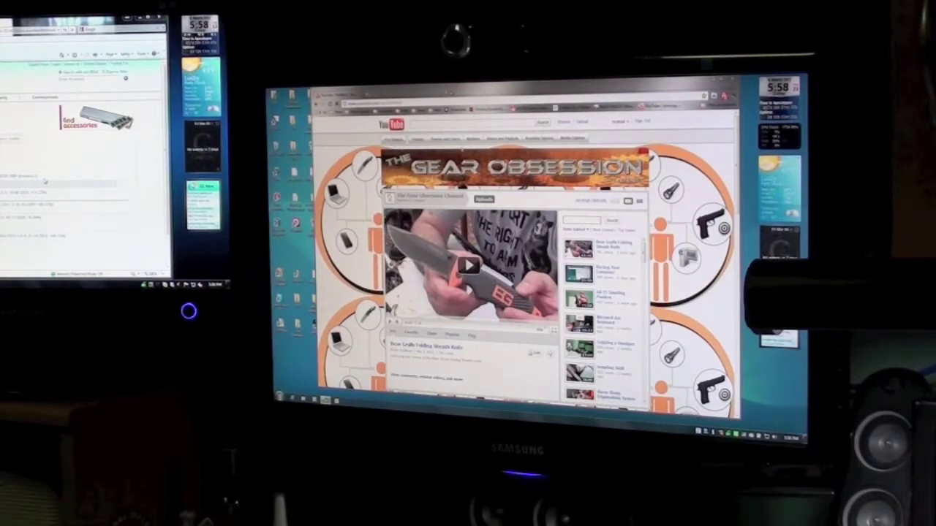
left_click(473, 266)
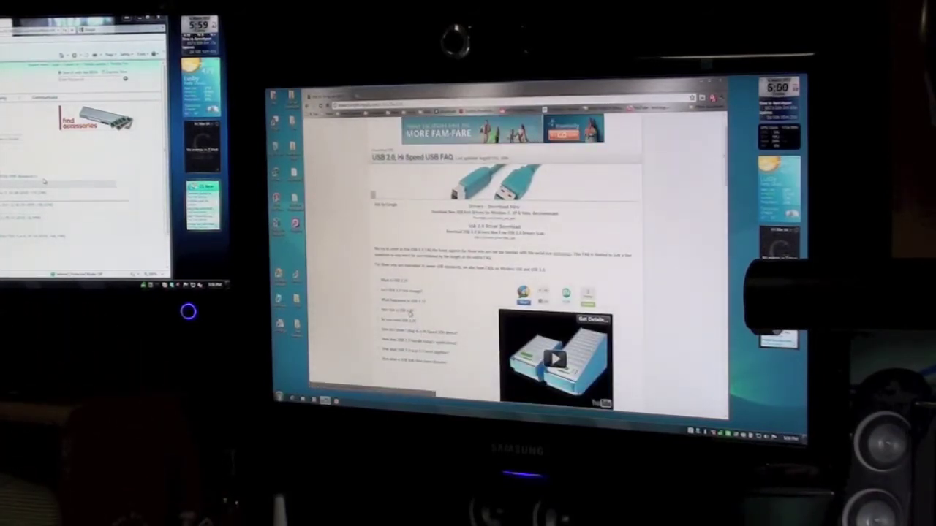
Scroll the USB 2.0 Hi Speed FAQ page down to its numbered answers
scroll("down", 3)
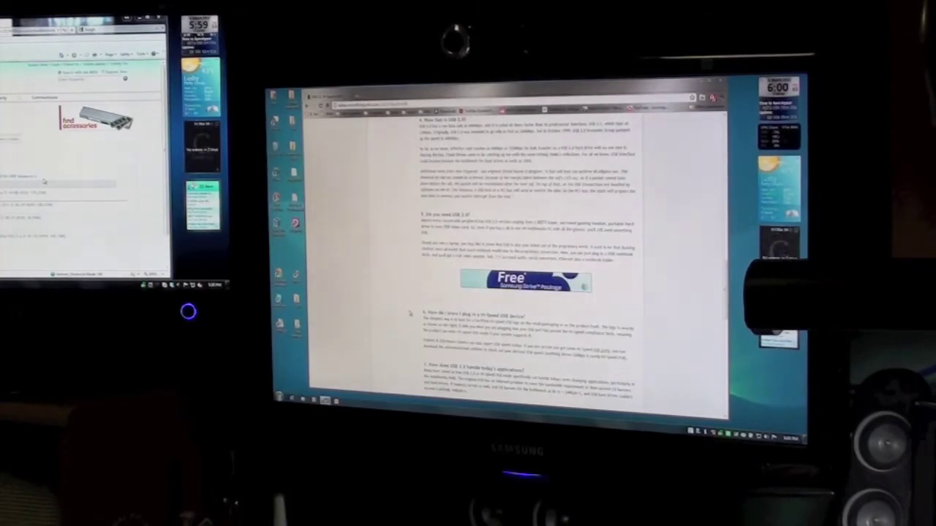